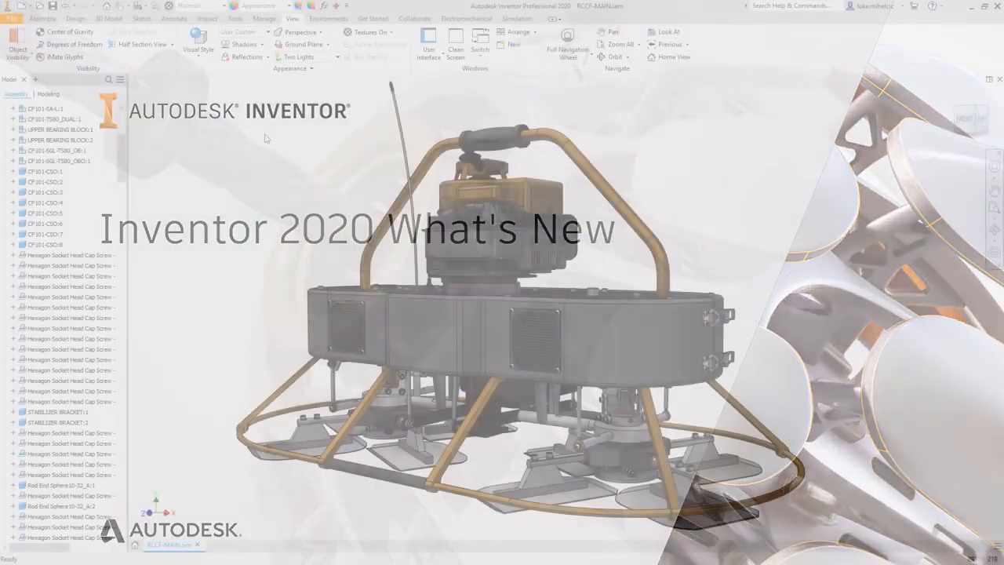
Set visual quality to Balanced and tile the assembly, drawing and part windows.
left_click(245, 31)
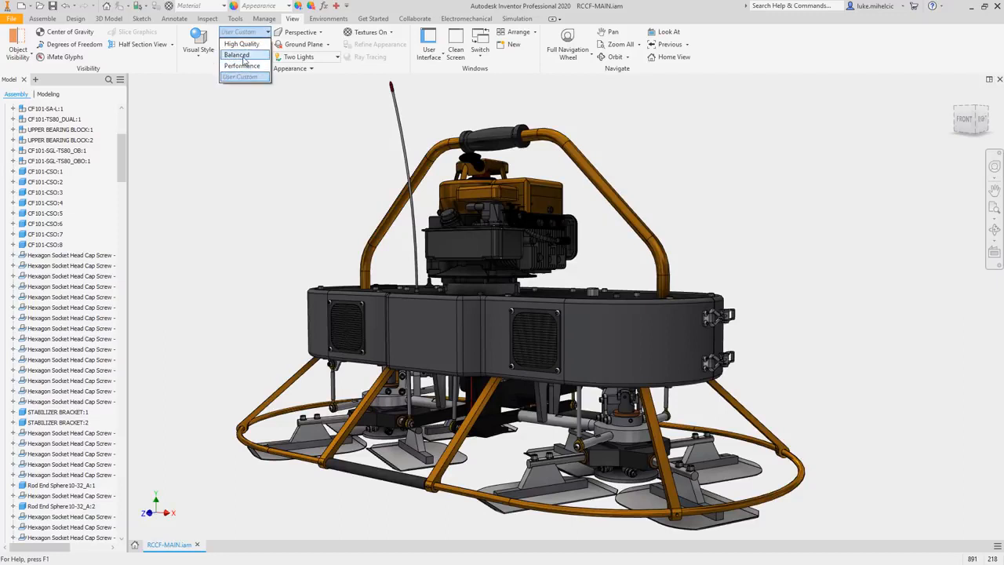
left_click(236, 54)
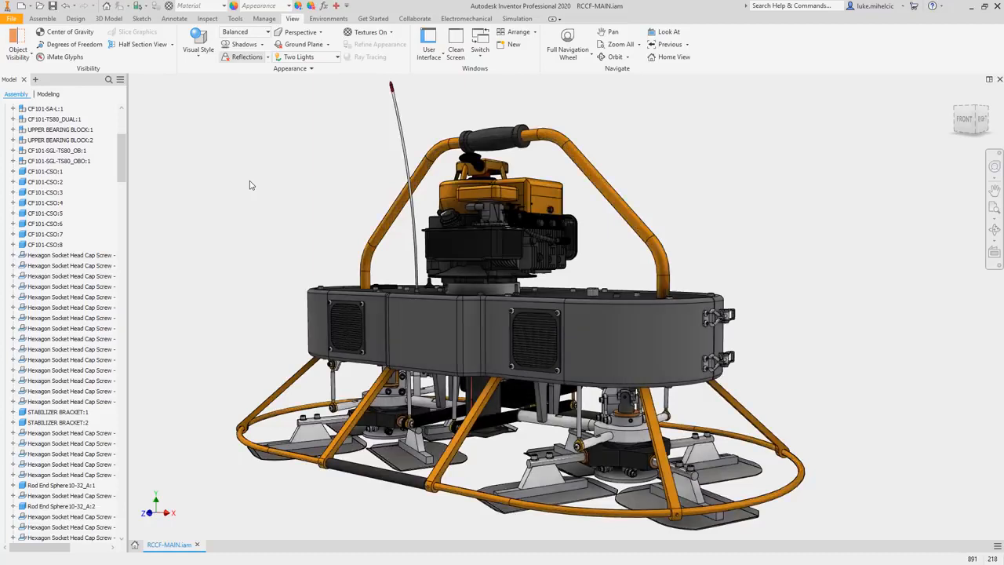
left_click(307, 57)
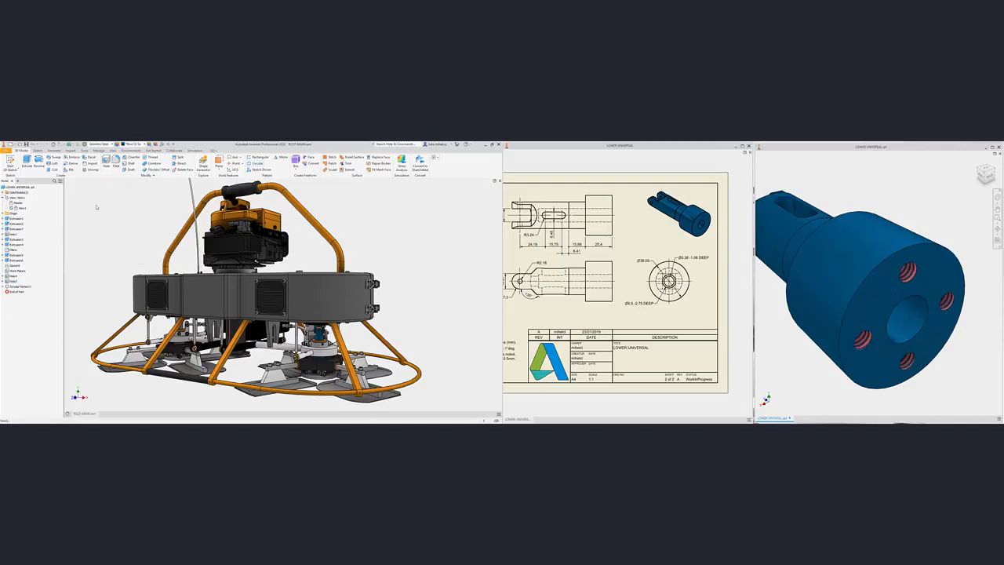
left_click(43, 151)
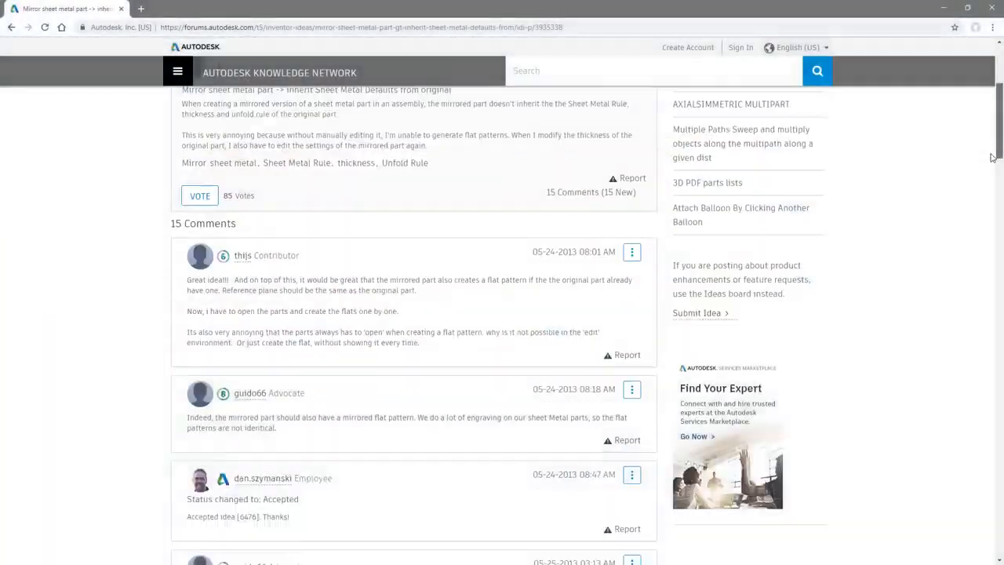
scroll("down", 3)
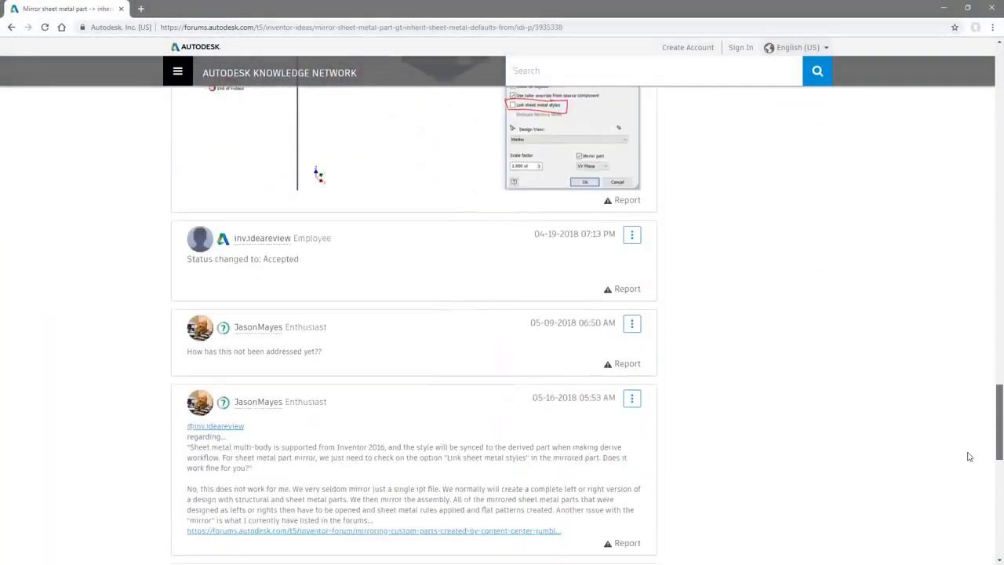
scroll("down", 3)
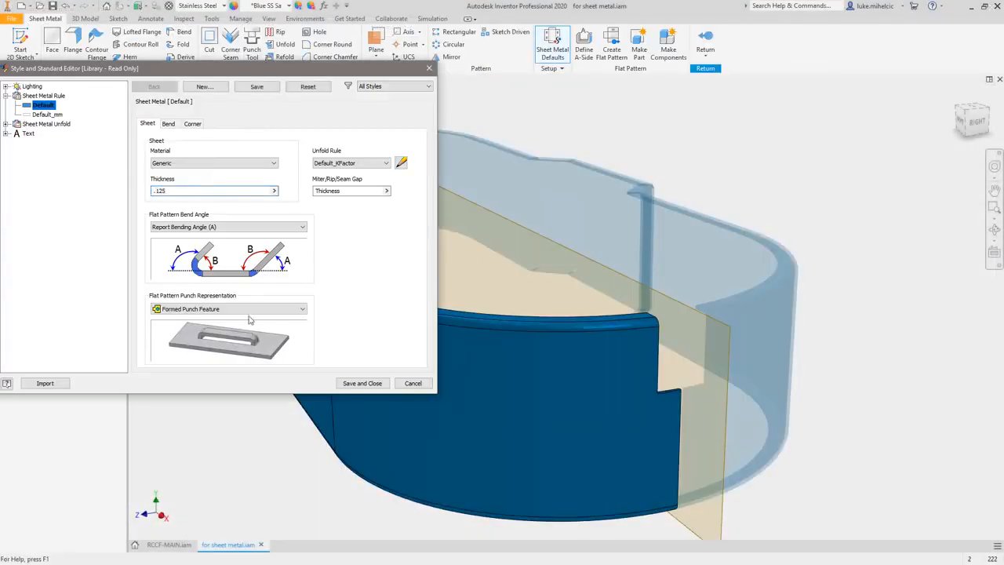
Edit the Default Sheet Metal Rule with thickness .125 and Formed Punch Feature representation.
left_click(412, 383)
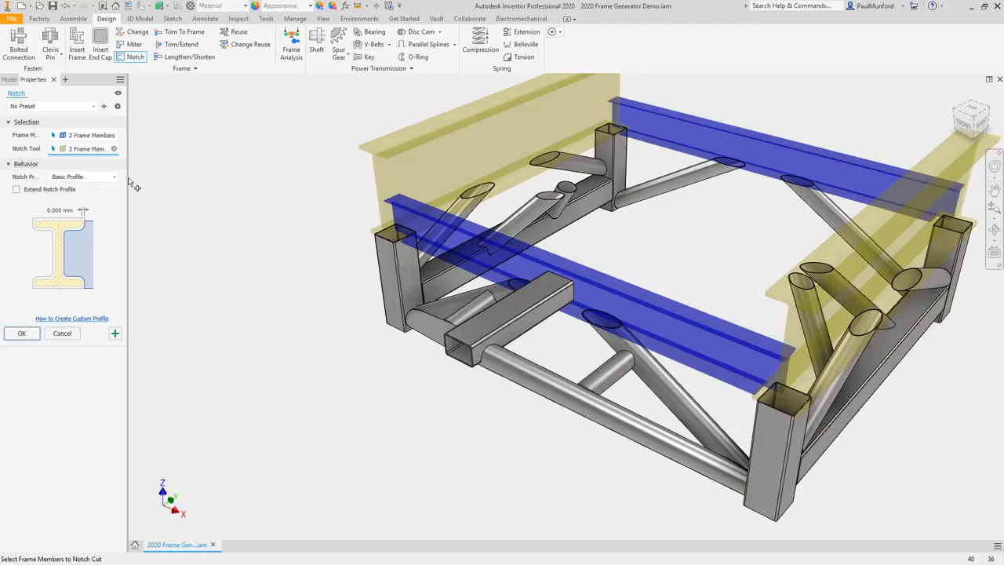
Compare generative outcomes on the scatter plot, view one outcome and step back through its iterations.
left_click(81, 176)
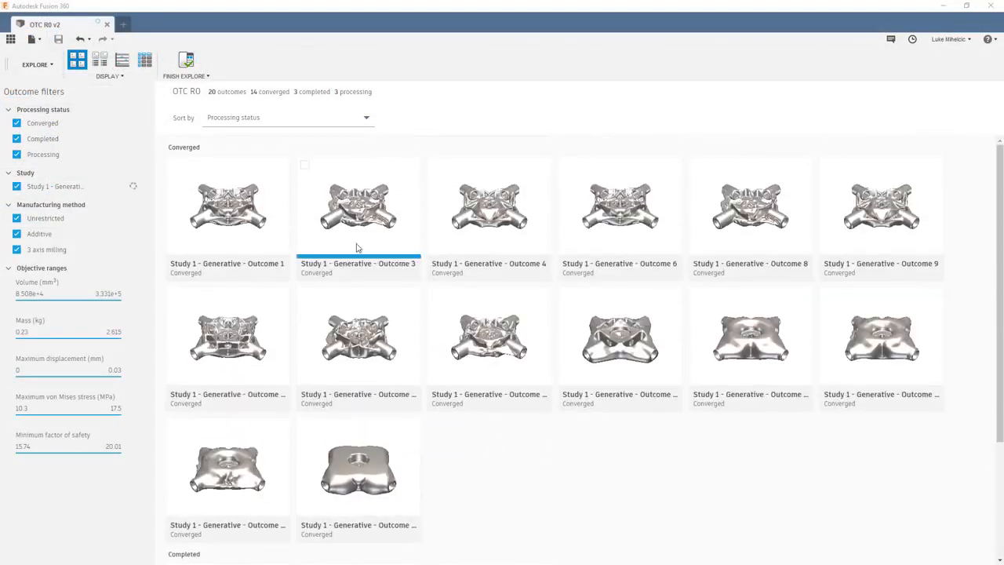
left_click(122, 60)
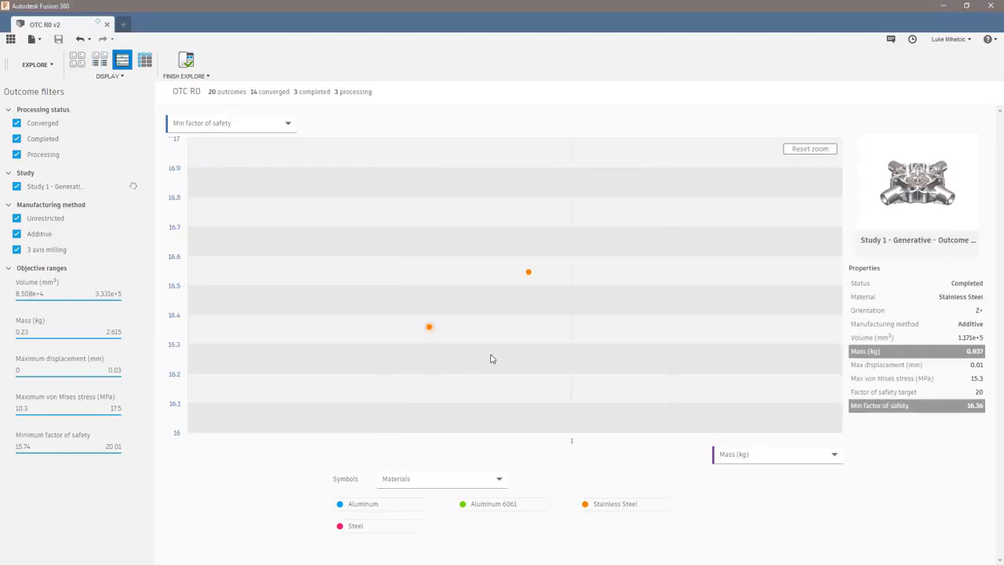
left_click(77, 60)
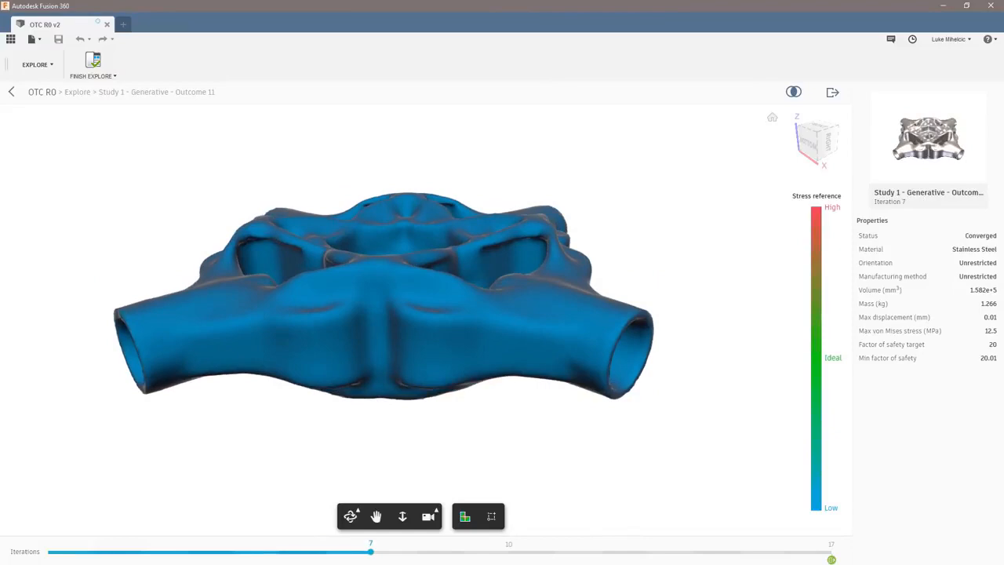
left_click_drag(370, 553, 737, 552)
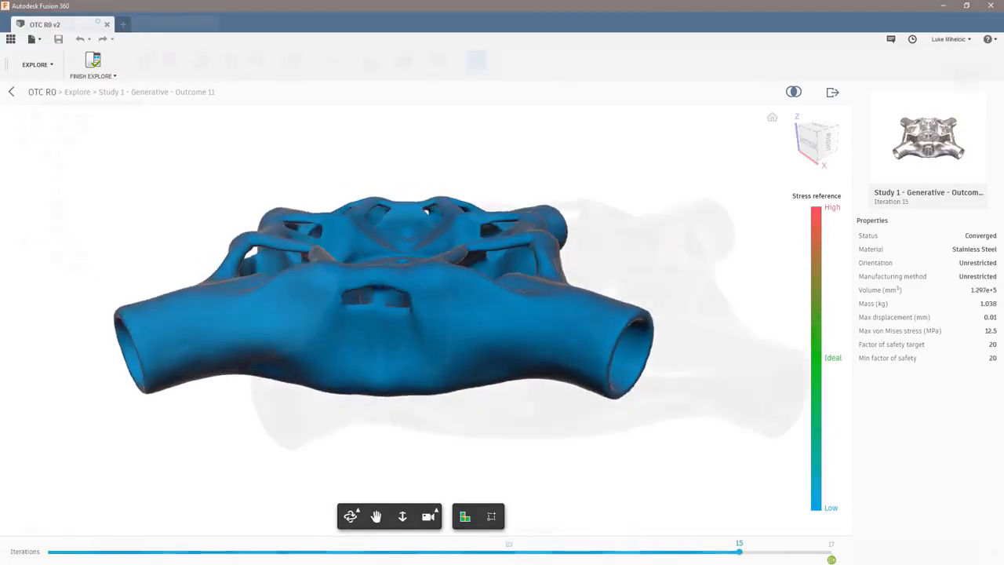